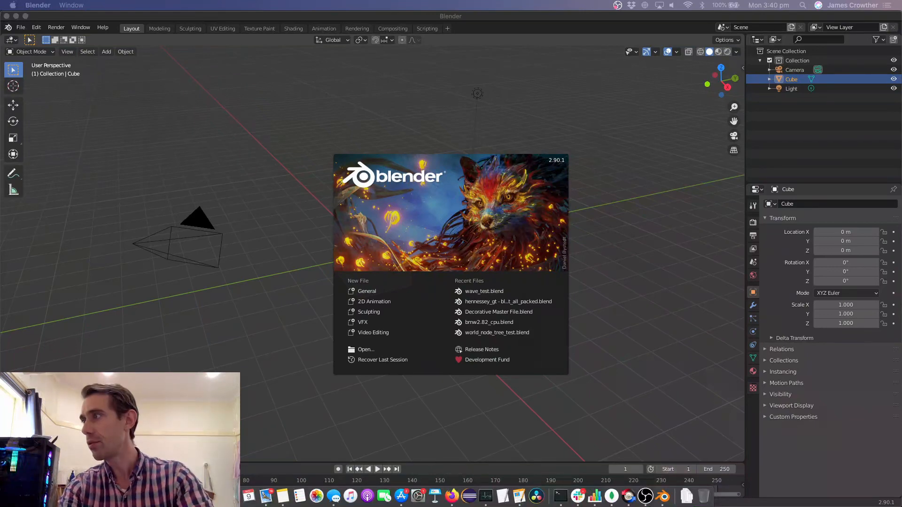
# Step: Dismiss the Blender splash and bring the Crowdrender download page to the front
pyautogui.click(451, 496)
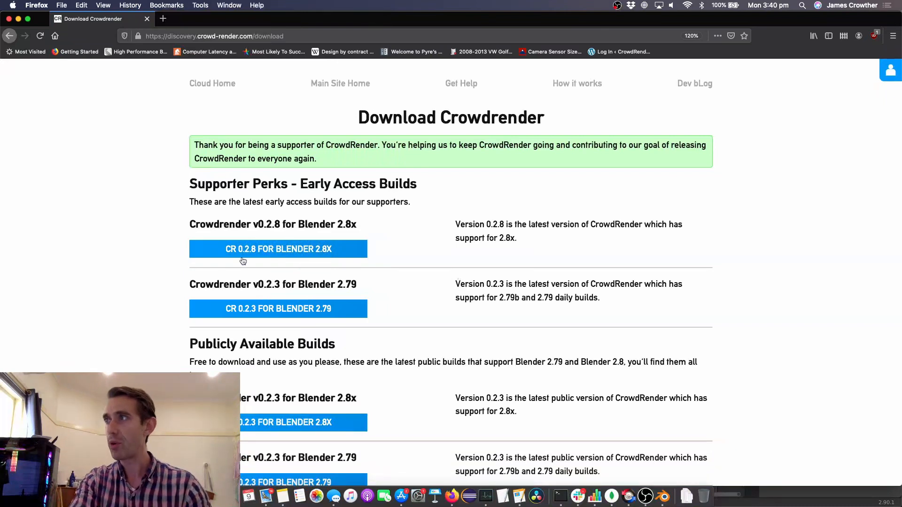
# Step: Scroll the download page and open the Crowdrender Development fund page in a new tab
pyautogui.scroll(-3)
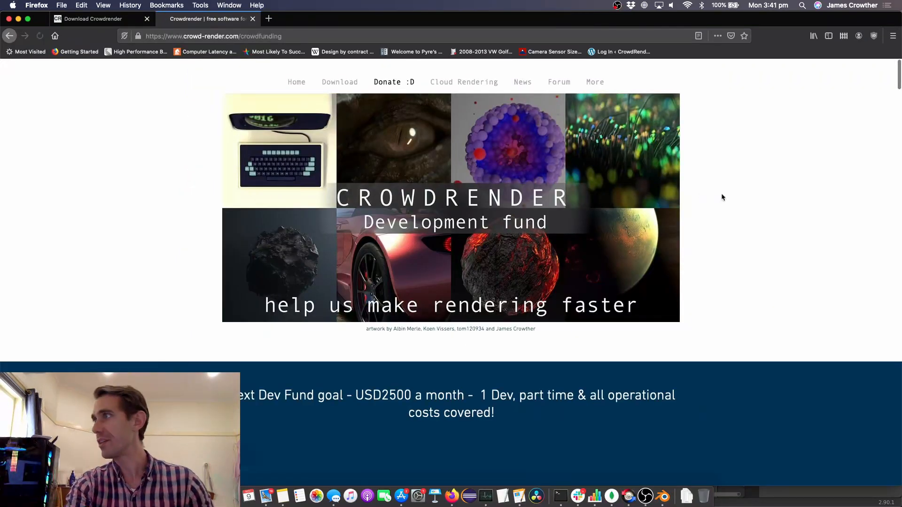
# Step: Scroll to the Dev Fund progress bar showing $1,027 of the $2,500 monthly goal
pyautogui.scroll(-3)
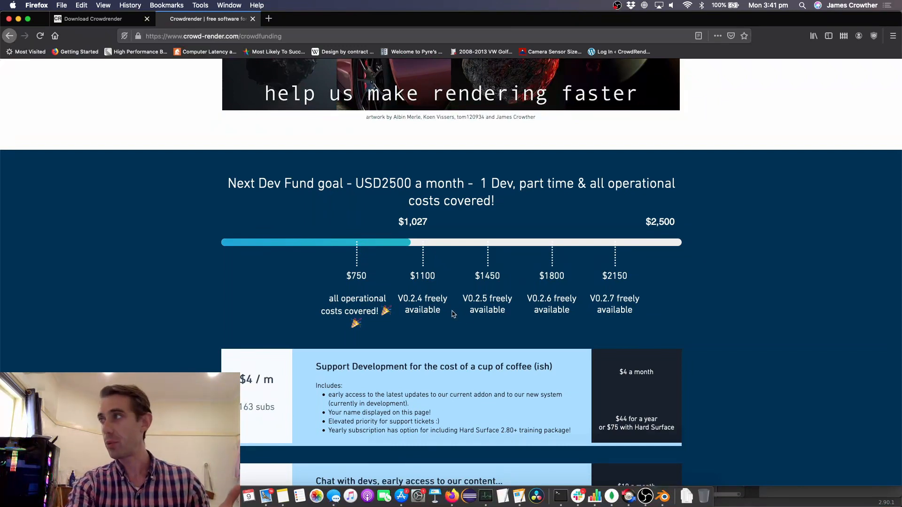
pyautogui.moveTo(455, 282)
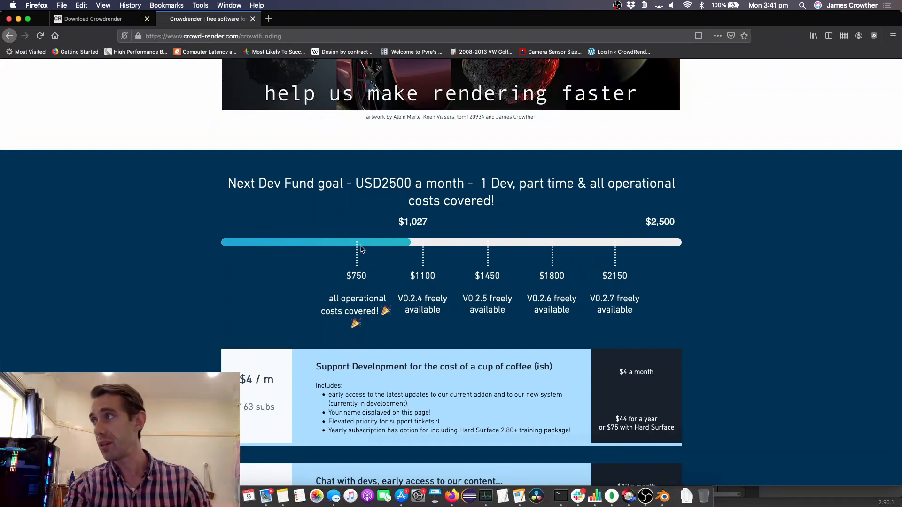
pyautogui.moveTo(413, 250)
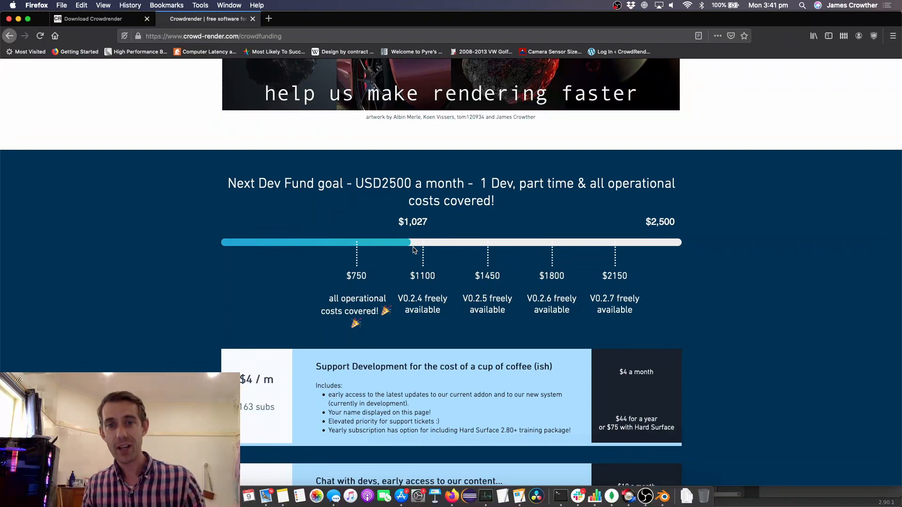
# Step: Return to the Download Crowdrender tab, review the builds list, then switch back to Blender
pyautogui.click(92, 19)
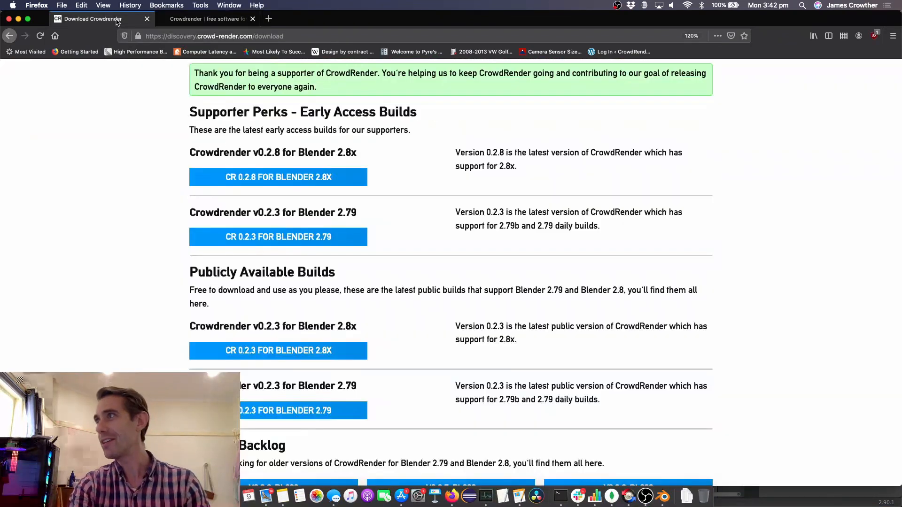
pyautogui.moveTo(498, 263)
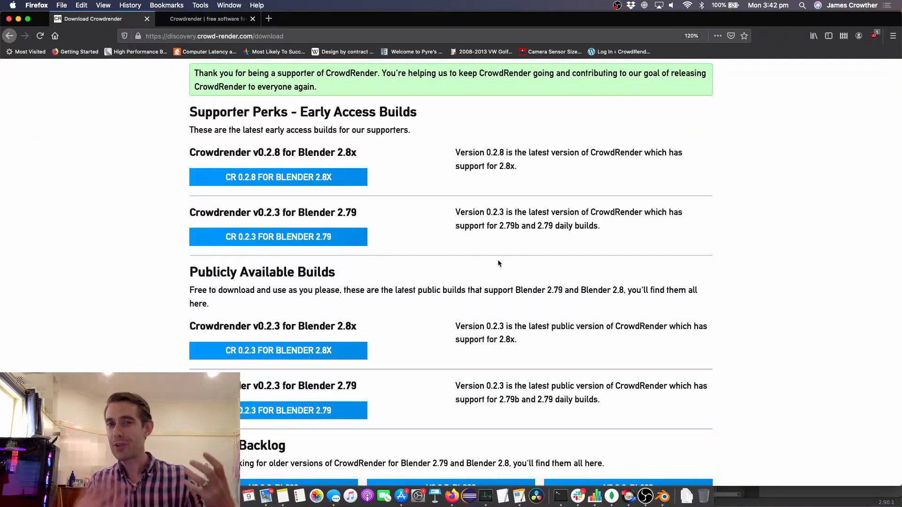
pyautogui.scroll(-3)
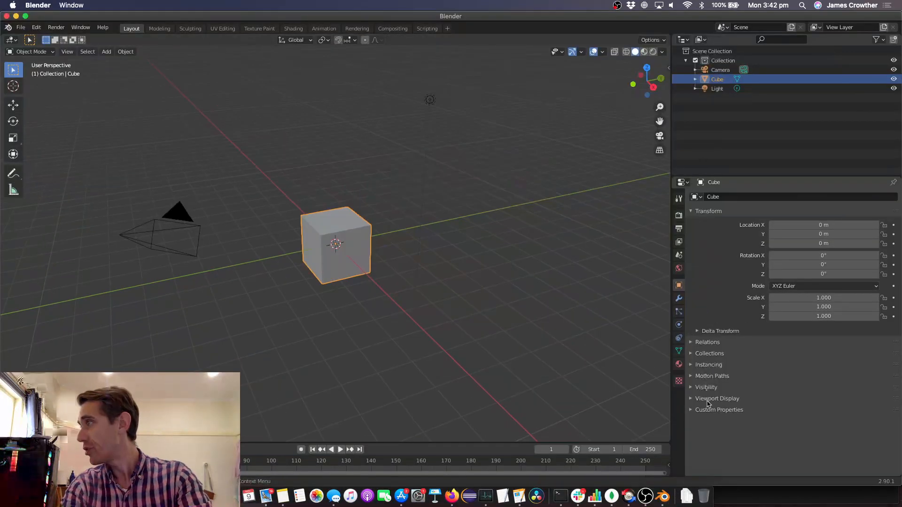
# Step: In Render Properties, connect the RYZEN-NINJA node to Crowdrender with CPU as its compute device
pyautogui.click(678, 214)
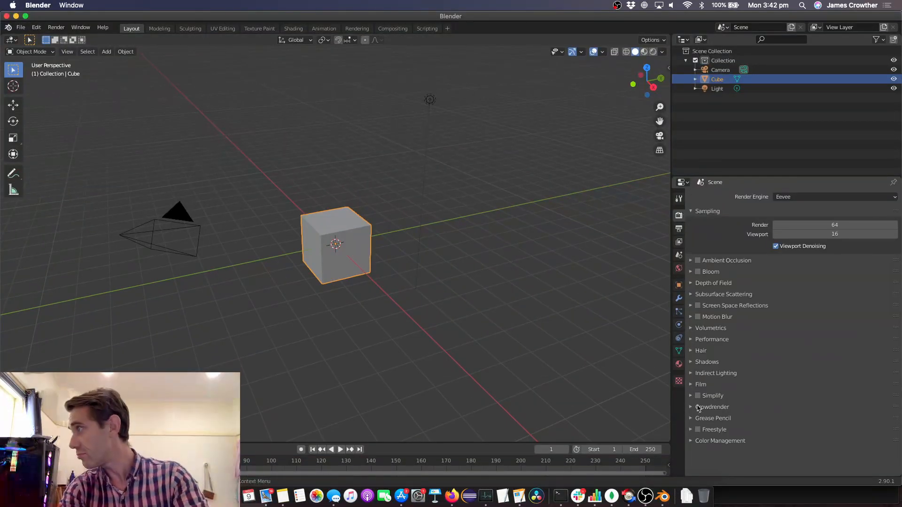
pyautogui.click(713, 407)
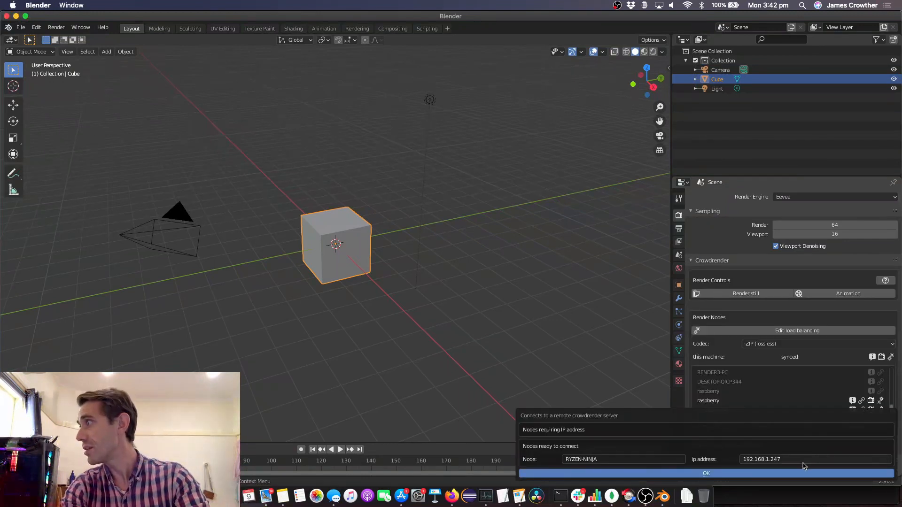
pyautogui.click(705, 472)
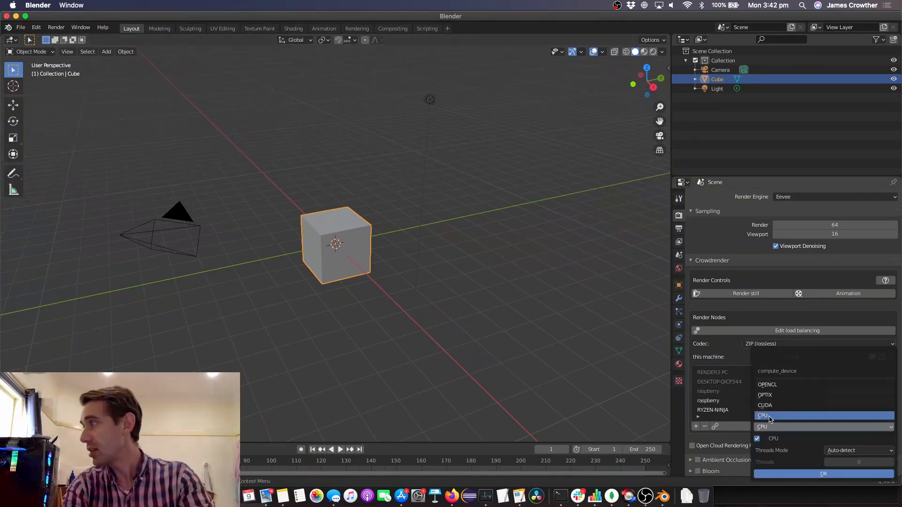
pyautogui.click(765, 396)
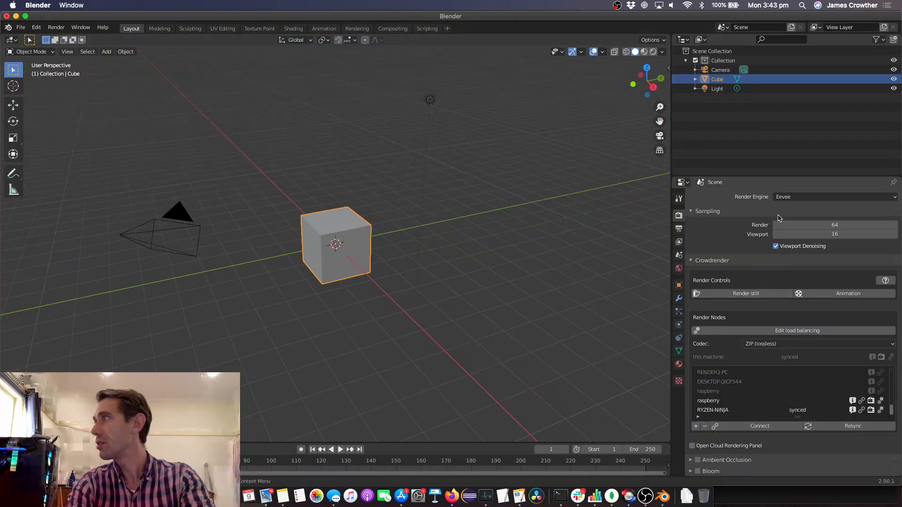
# Step: Switch to Cycles and load bmw2.90_cpu.blend from Open Recent, discarding the untitled file
pyautogui.click(835, 196)
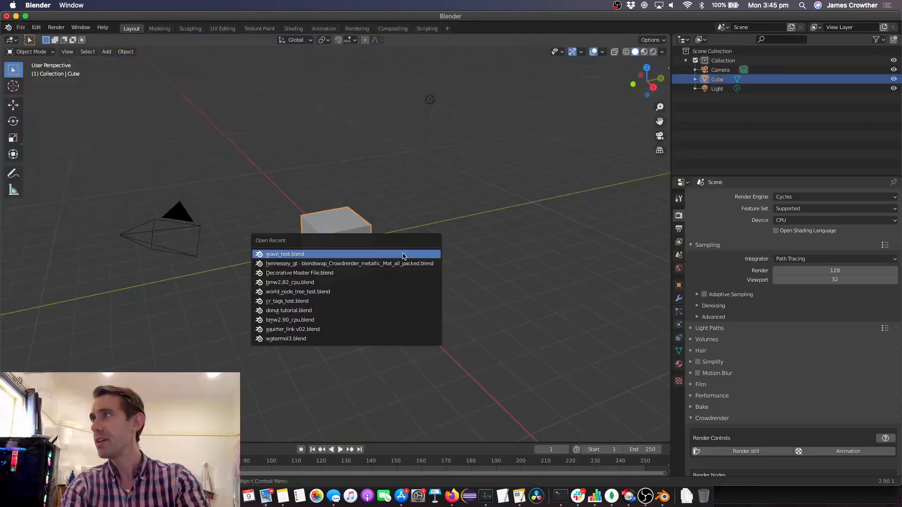
pyautogui.moveTo(388, 281)
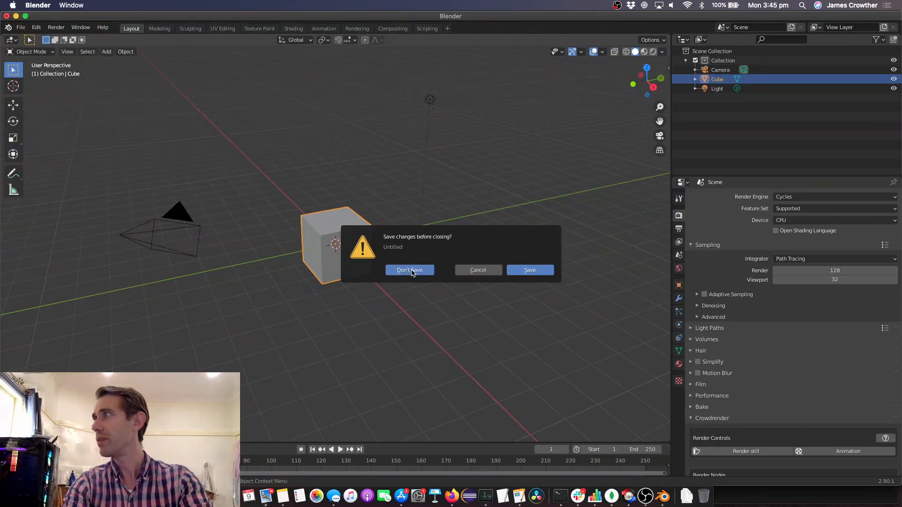
pyautogui.click(409, 270)
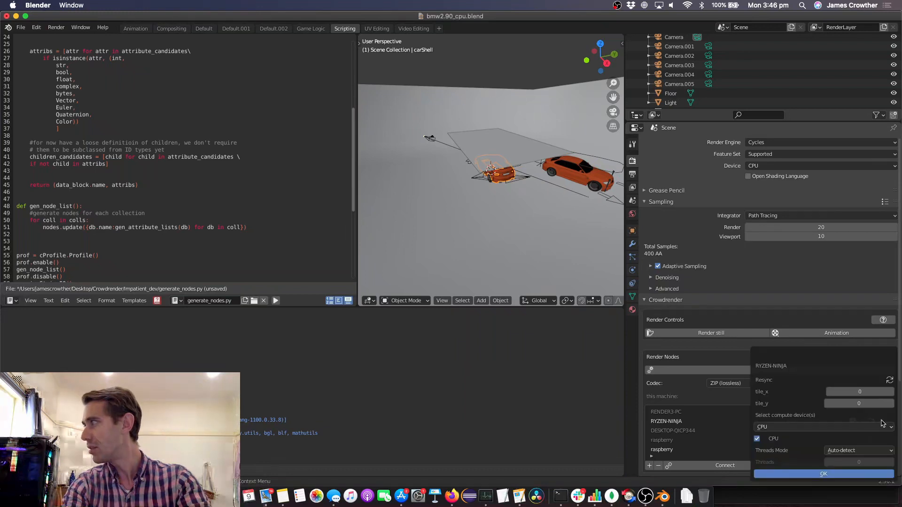
# Step: Try OPTIX for RYZEN-NINJA, then settle on CUDA with the RTX 2070 SUPER enabled
pyautogui.click(823, 427)
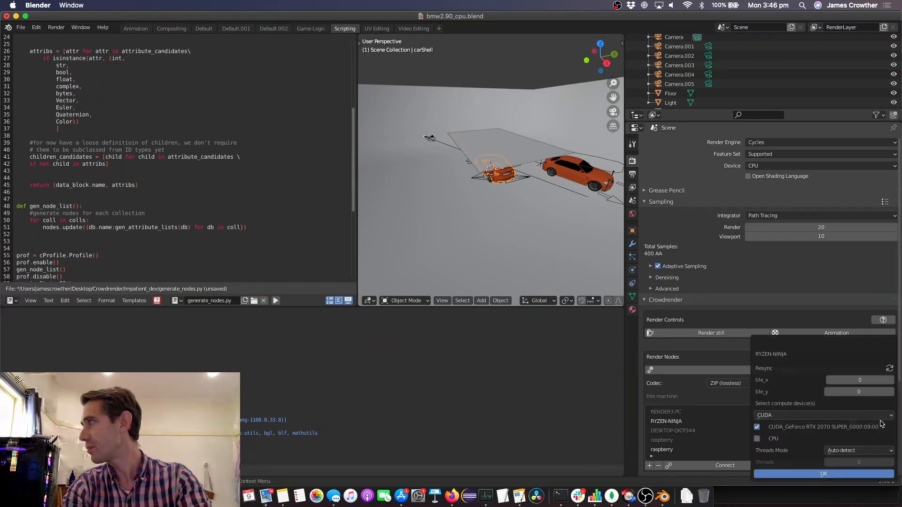
pyautogui.click(823, 415)
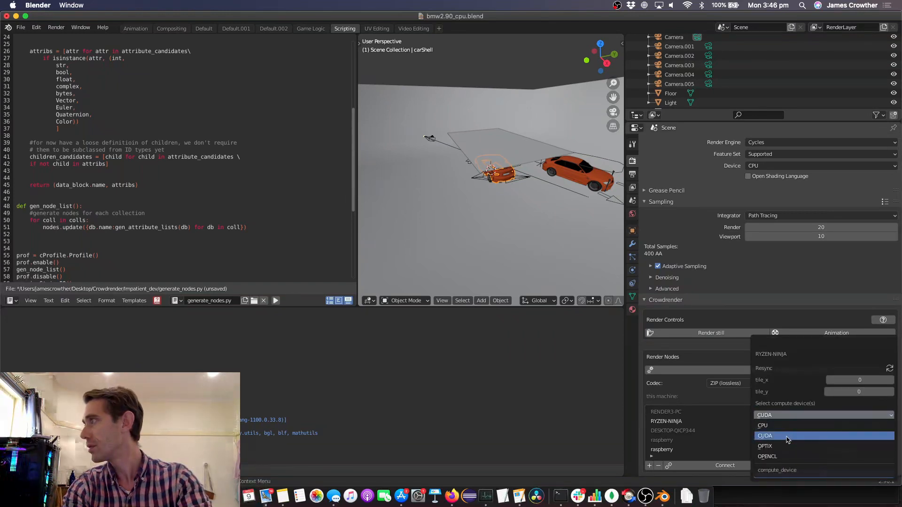
pyautogui.click(765, 446)
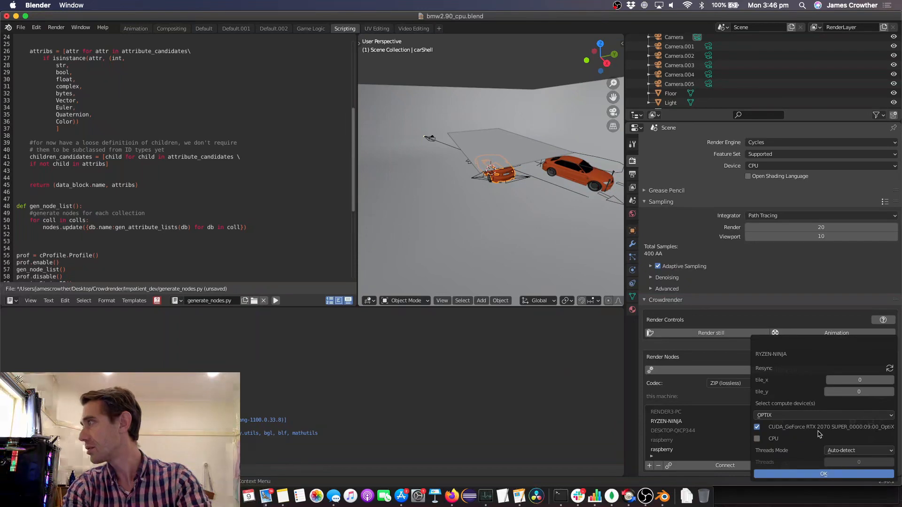
pyautogui.moveTo(877, 429)
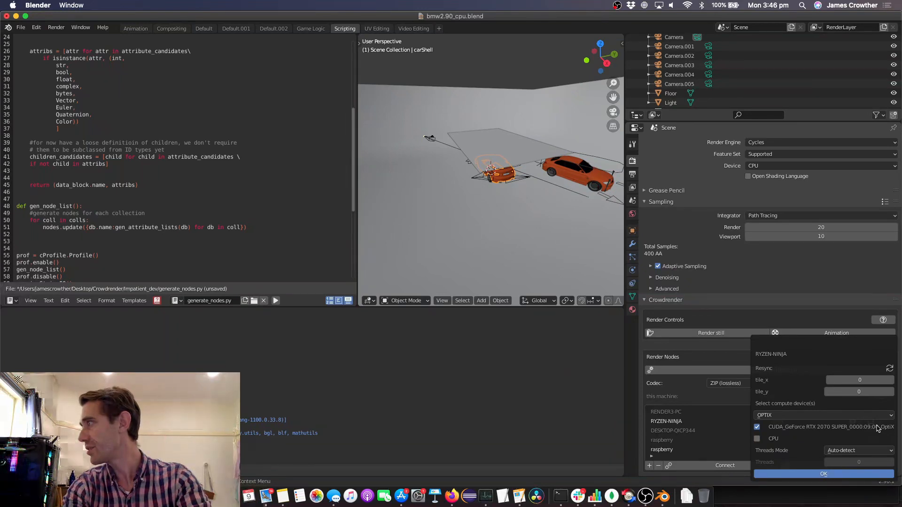
pyautogui.click(823, 414)
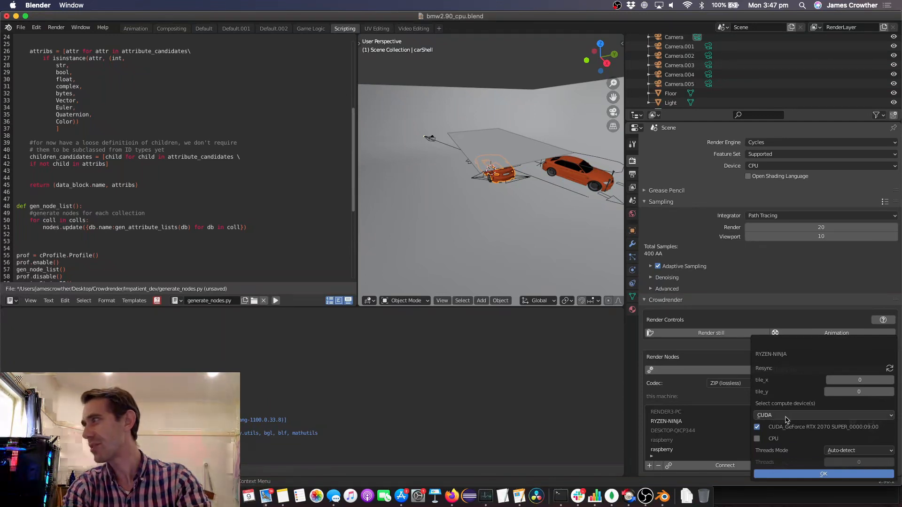
# Step: Confirm OPTIX on the RTX GPU for RYZEN-NINJA and render a still of the BMW scene
pyautogui.click(823, 415)
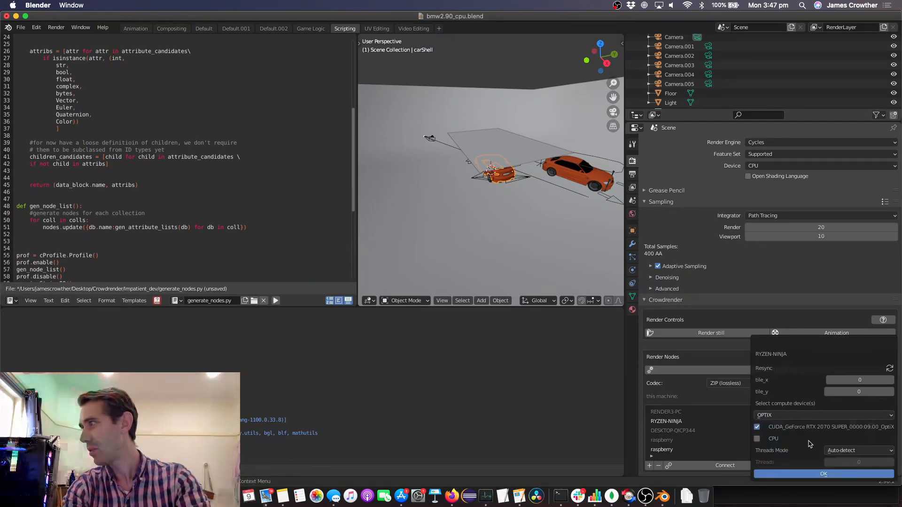
pyautogui.click(824, 473)
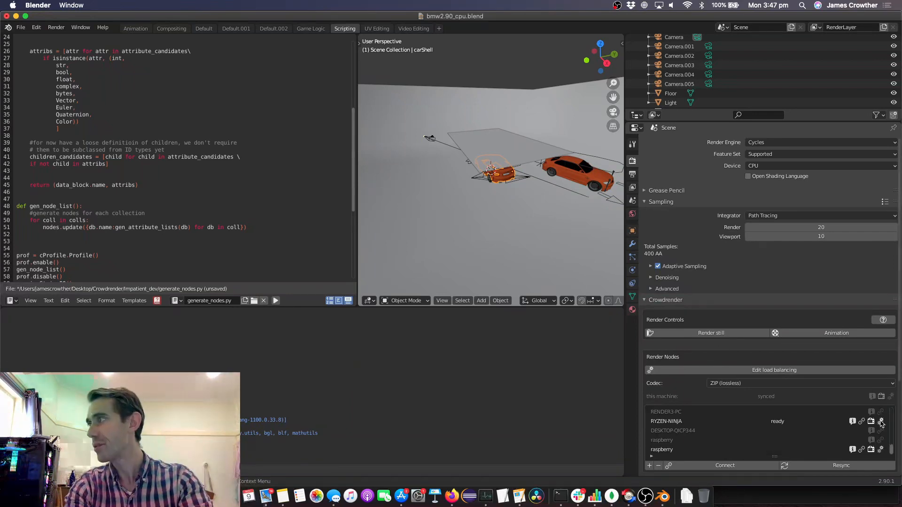
pyautogui.click(710, 333)
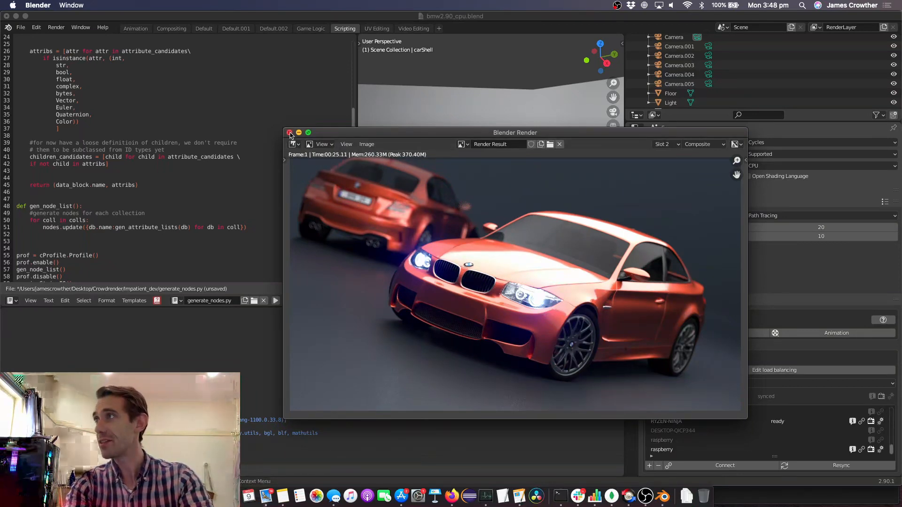
# Step: Close the render result, switch to Firefox and highlight the CR-723 fix in the 0.2.8 release notes
pyautogui.click(290, 132)
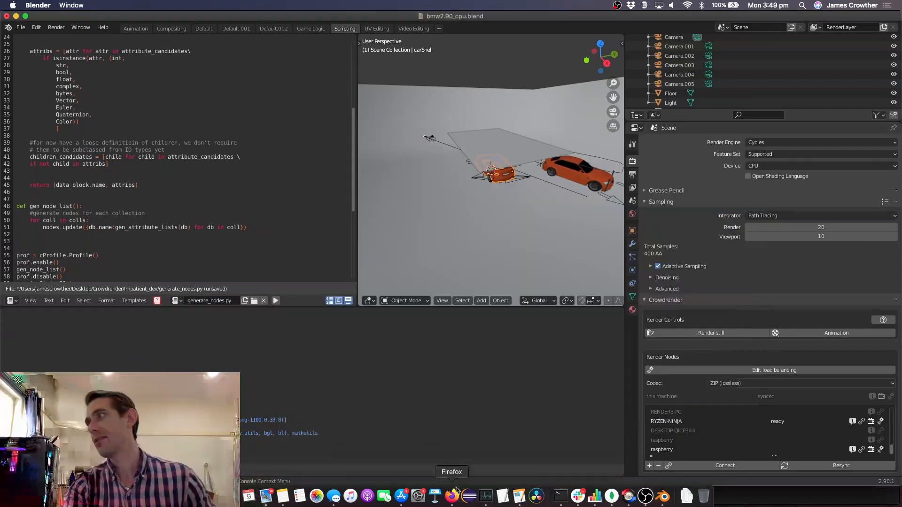
pyautogui.click(454, 496)
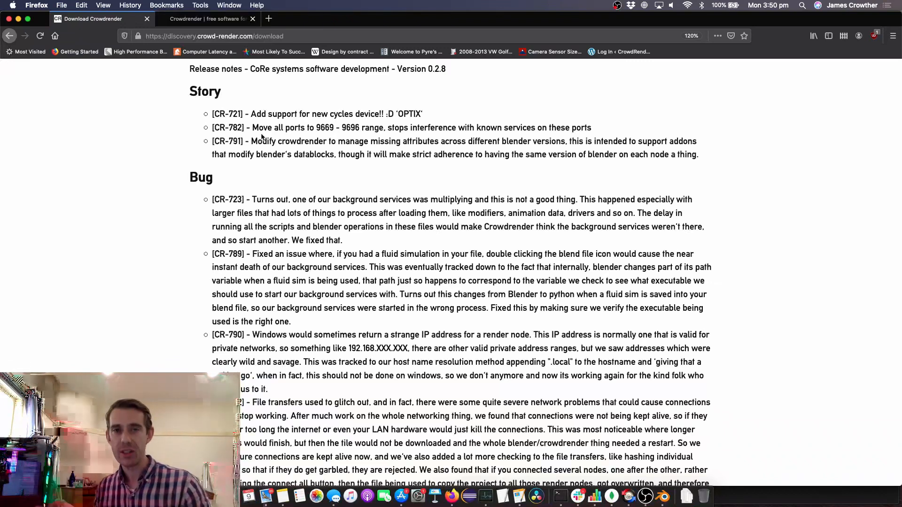
pyautogui.moveTo(213, 199); pyautogui.dragTo(343, 239)
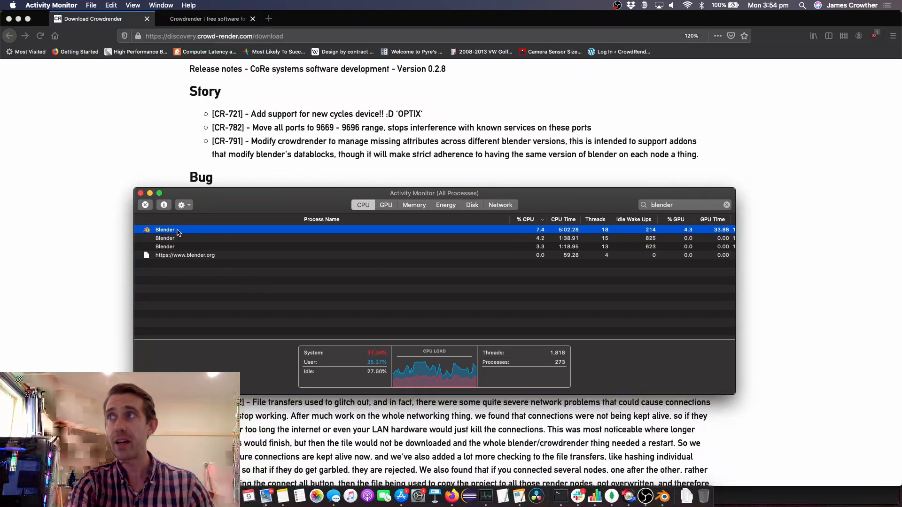
pyautogui.moveTo(175, 272)
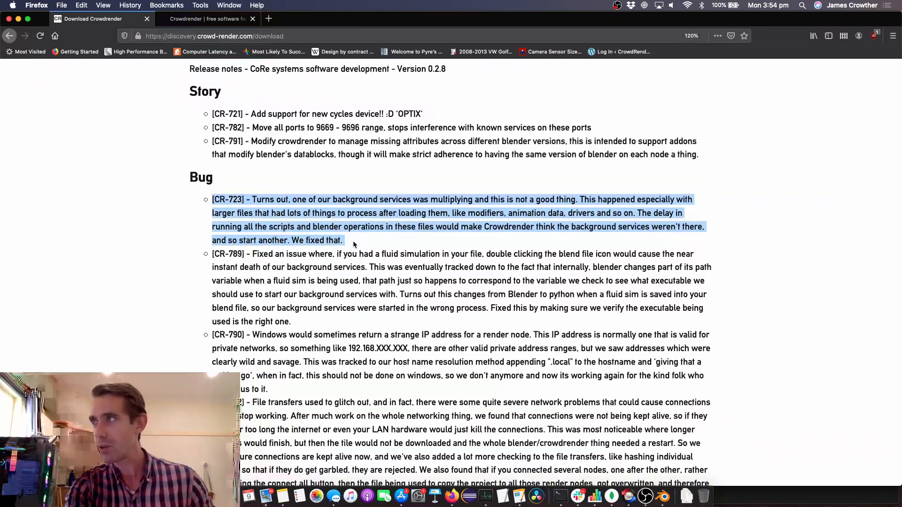
# Step: Clear the CR-723 highlight and select the CR-790 note about strange render-node IP addresses
pyautogui.click(351, 242)
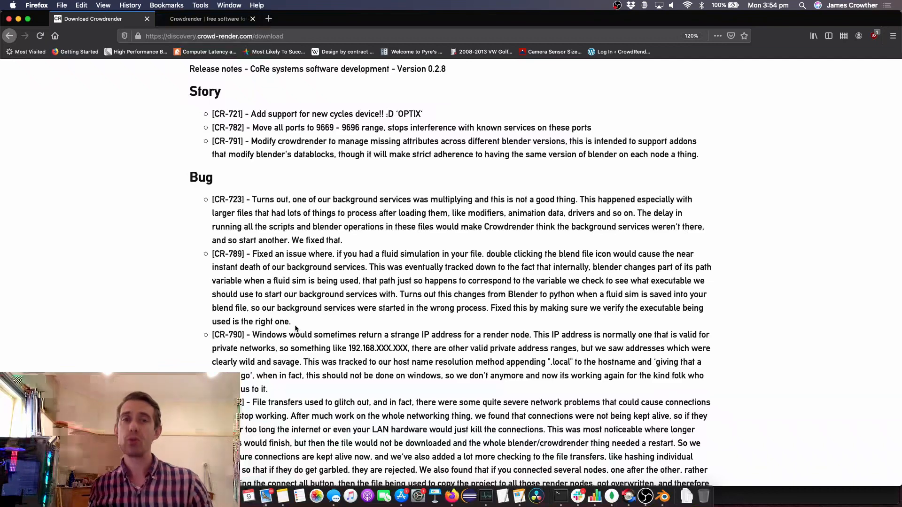
pyautogui.moveTo(251, 253); pyautogui.dragTo(292, 321)
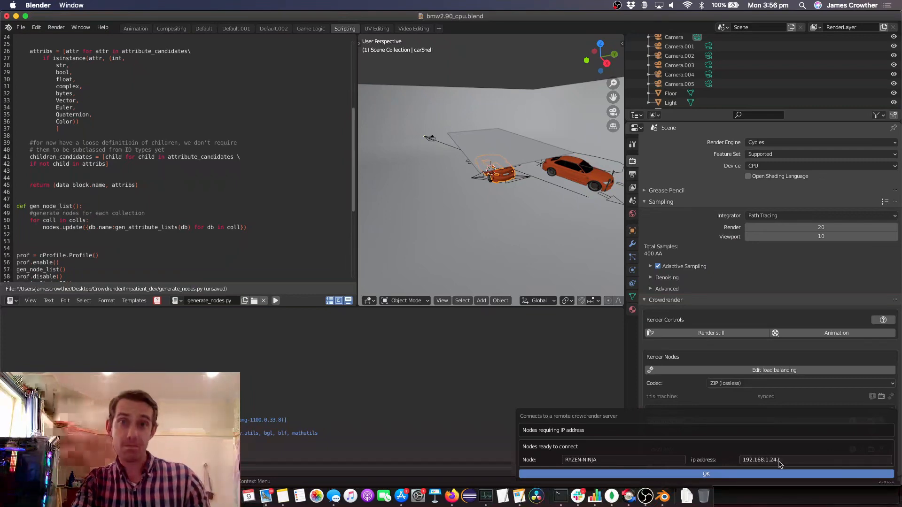
pyautogui.moveTo(488, 477)
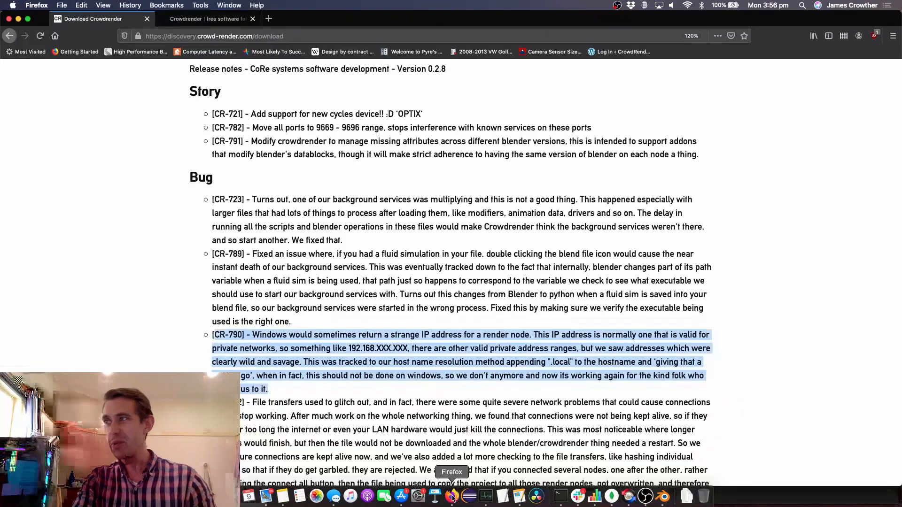
# Step: Scroll further down the 0.2.8 release notes before switching back to Blender
pyautogui.scroll(-3)
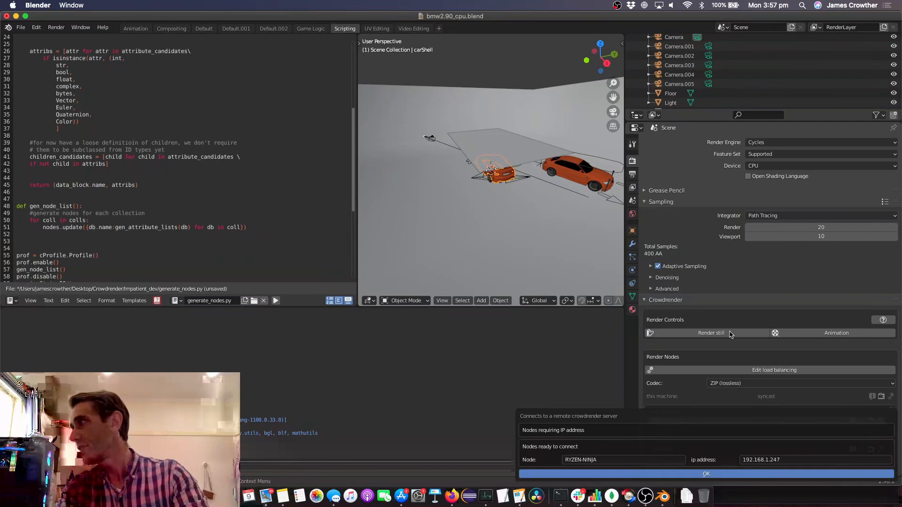
# Step: Dismiss the RYZEN-NINJA connection prompt and start connecting DESKTOP-QICP344 by IP address
pyautogui.click(706, 473)
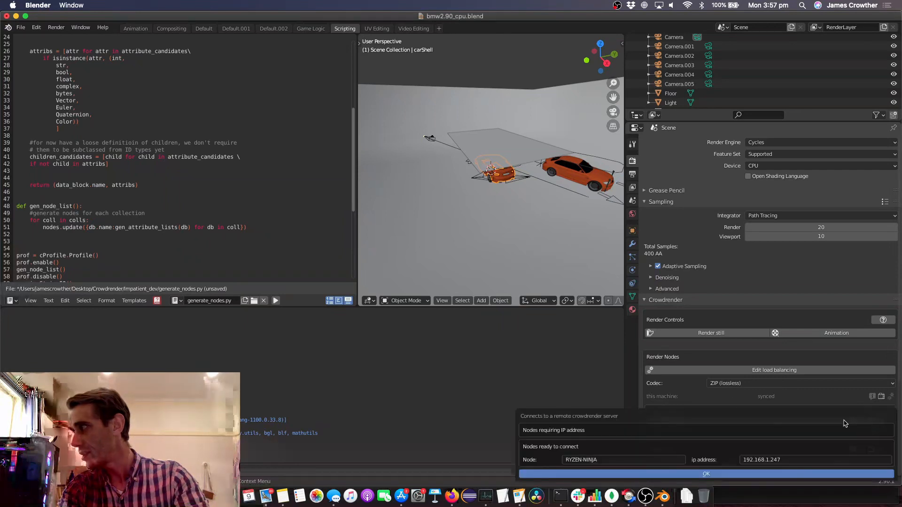
pyautogui.click(705, 473)
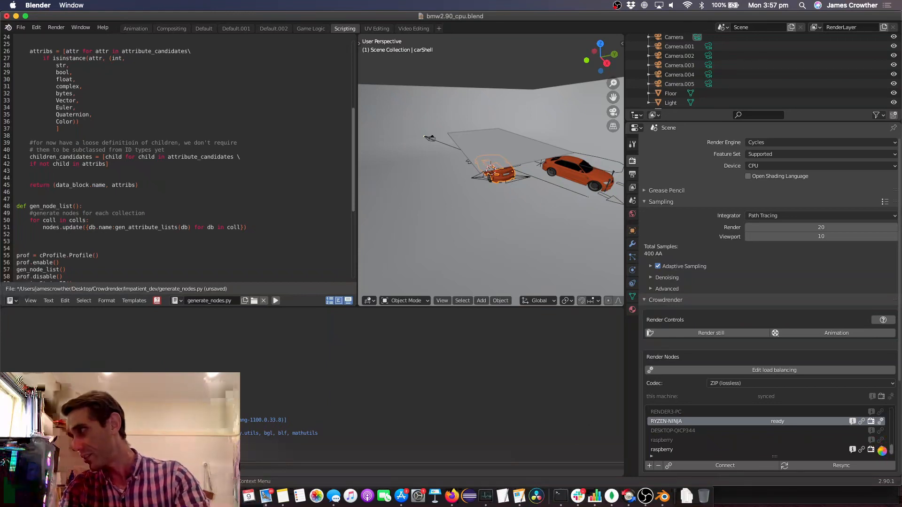
pyautogui.click(724, 465)
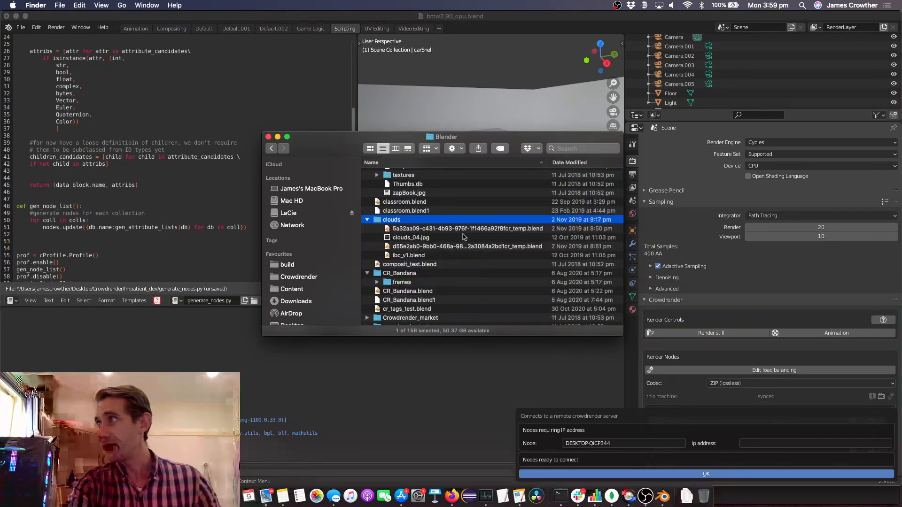
pyautogui.click(467, 228)
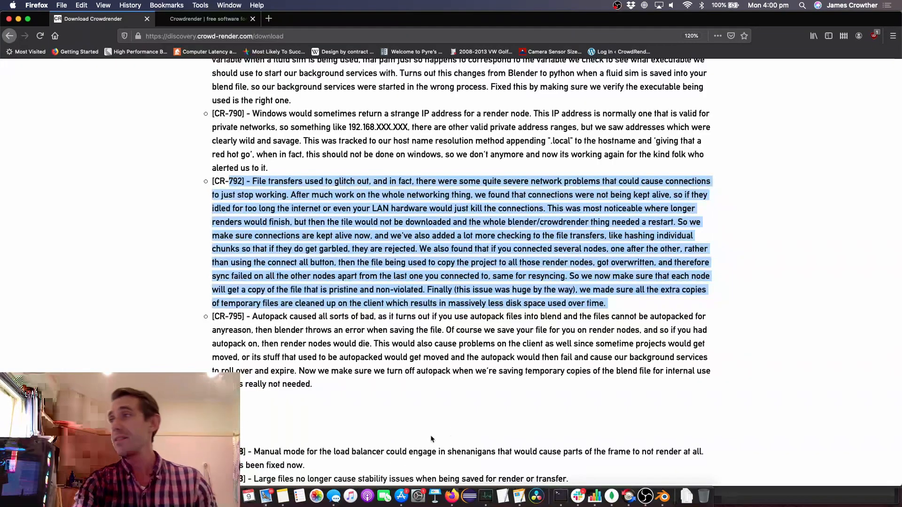
pyautogui.moveTo(348, 393)
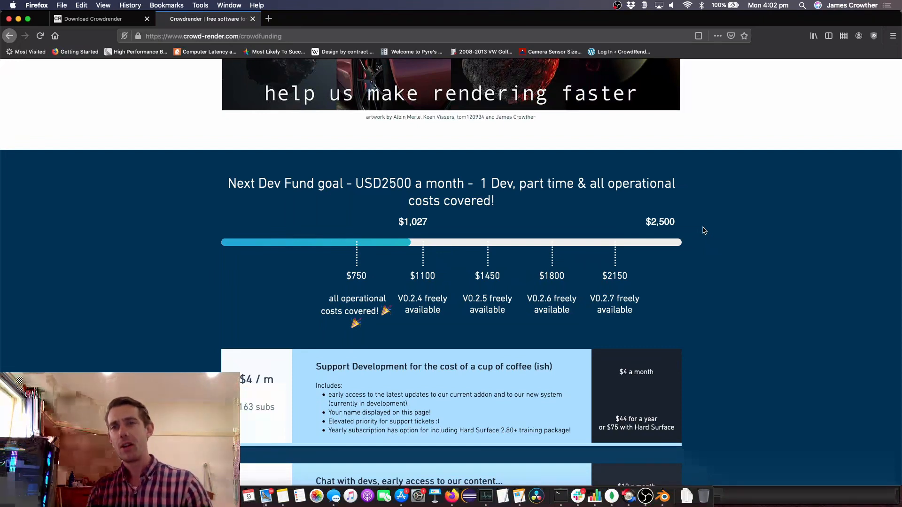
pyautogui.moveTo(767, 235)
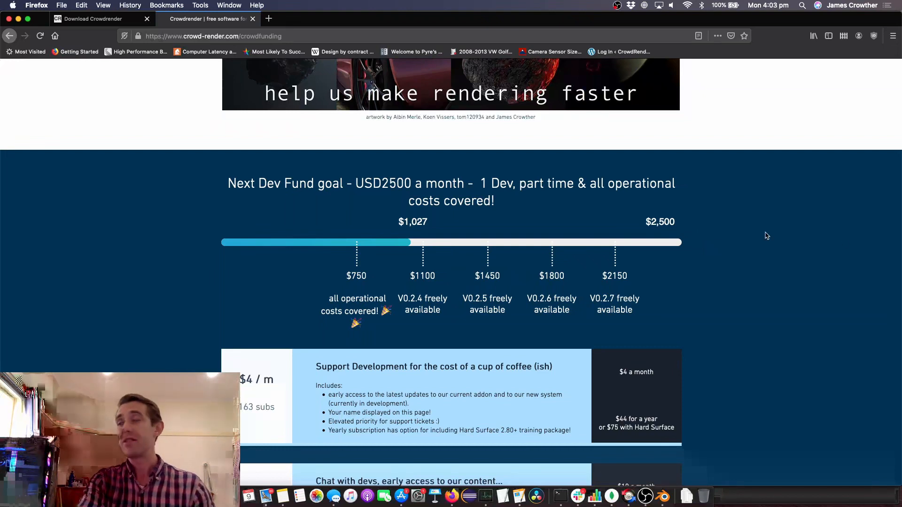
pyautogui.moveTo(750, 337)
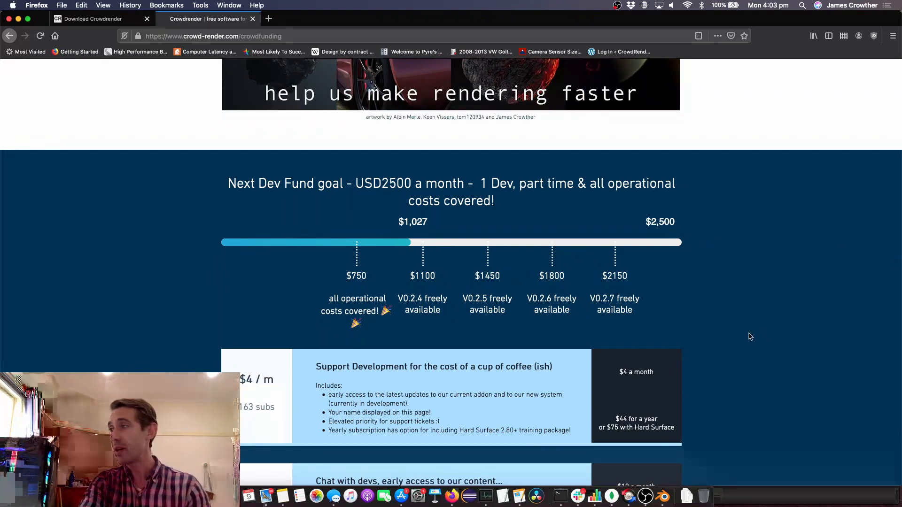
pyautogui.moveTo(636, 421)
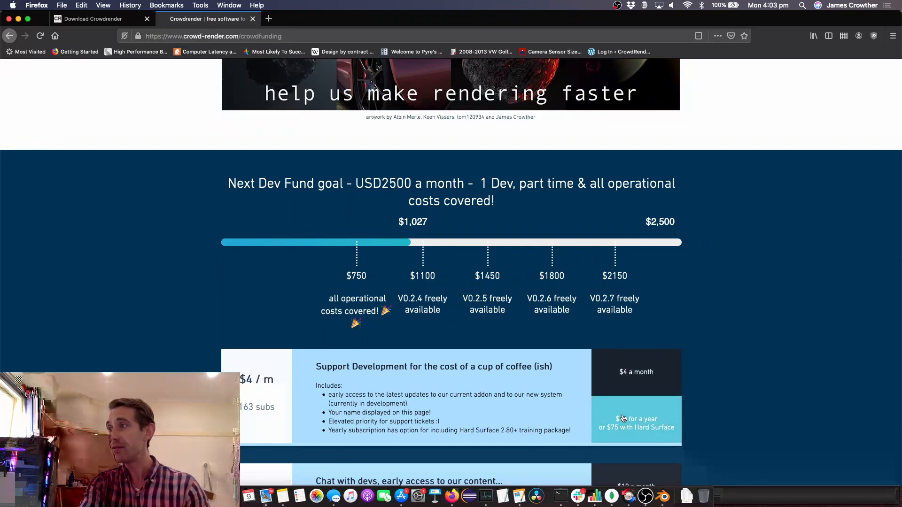
# Step: Show the '$44 for a year' offer popup with the $75 Hard-Surface course bundle
pyautogui.click(636, 422)
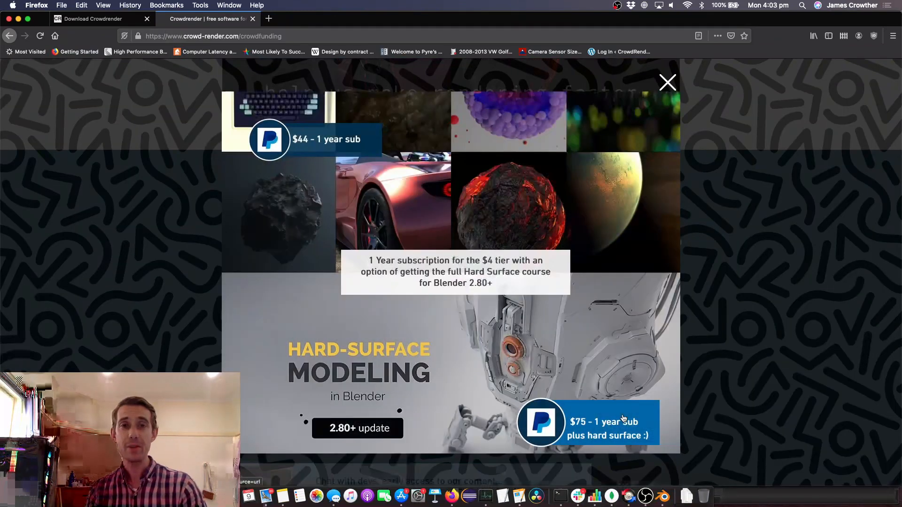